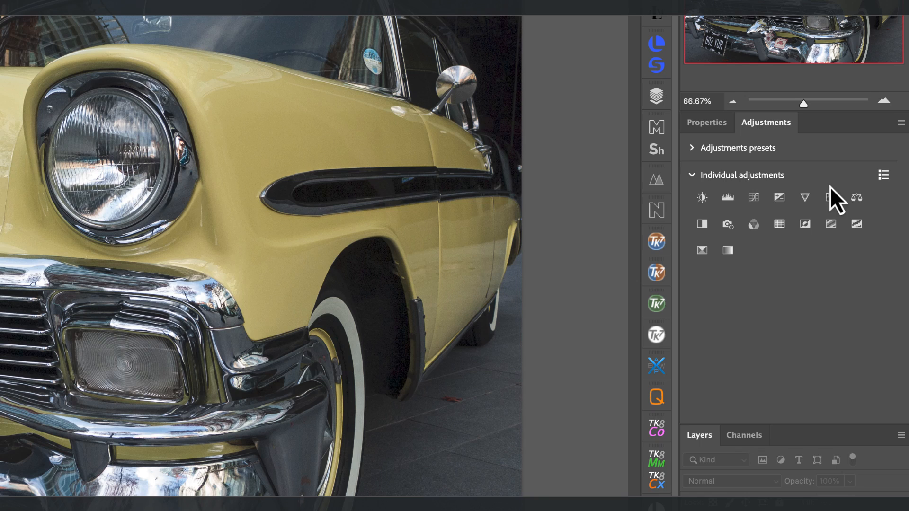
Switch the Adjustments panel to list view and add a Hue/Saturation adjustment layer.
{"action": "left_click", "coordinate": [883, 176]}
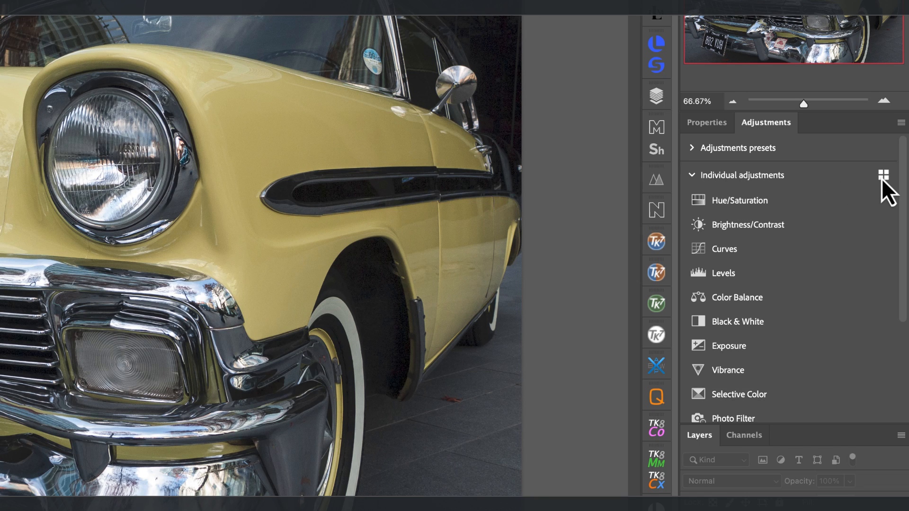
{"action": "mouse_move", "coordinate": [863, 200]}
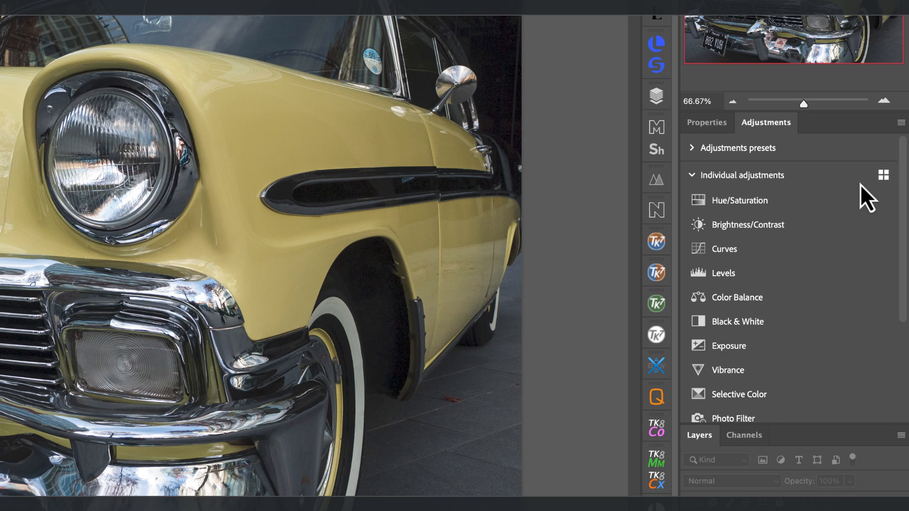
{"action": "left_click", "coordinate": [740, 201]}
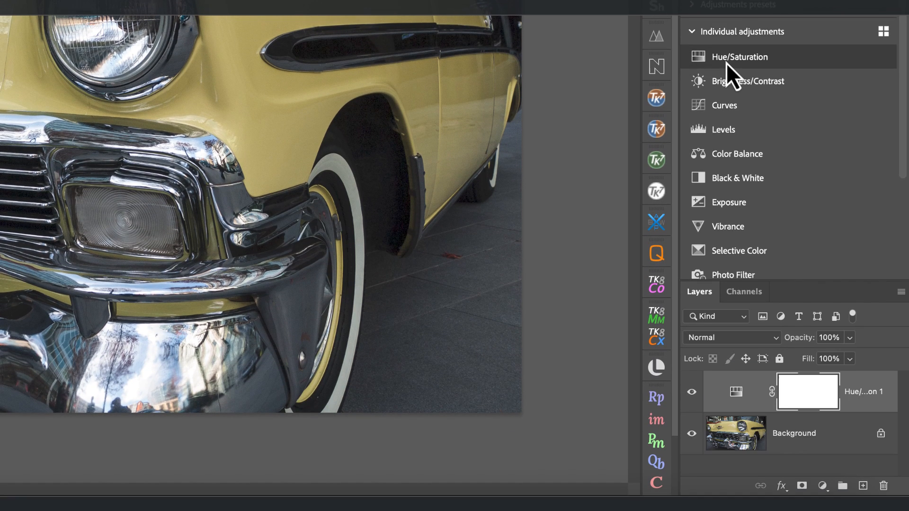
Preview a Master Hue shift to about -119 turning the car pink, then reset it to 0.
{"action": "left_click", "coordinate": [739, 57]}
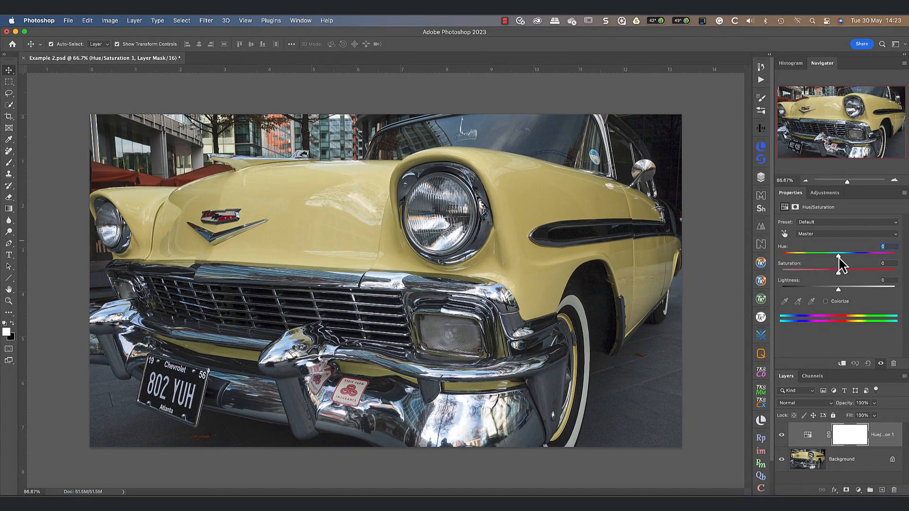
{"action": "left_click_drag", "start_coordinate": [839, 256], "coordinate": [795, 256]}
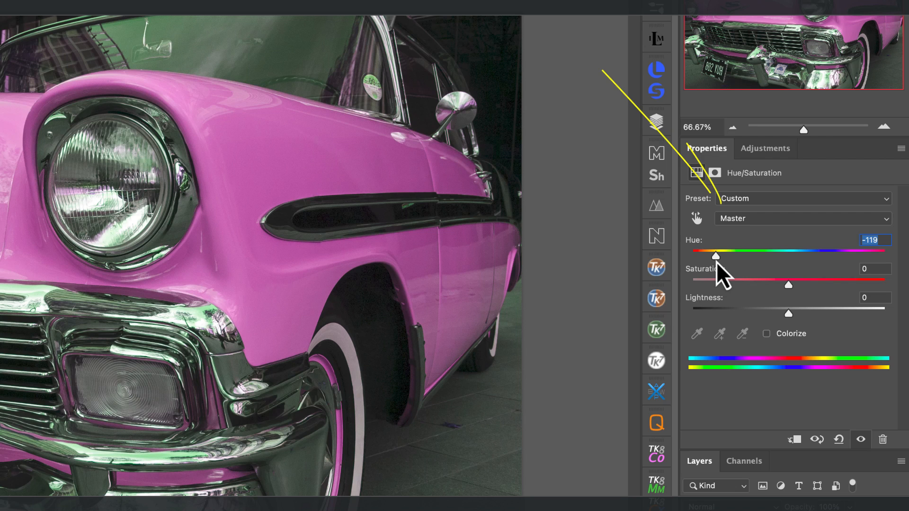
{"action": "left_click_drag", "start_coordinate": [716, 256], "coordinate": [788, 256]}
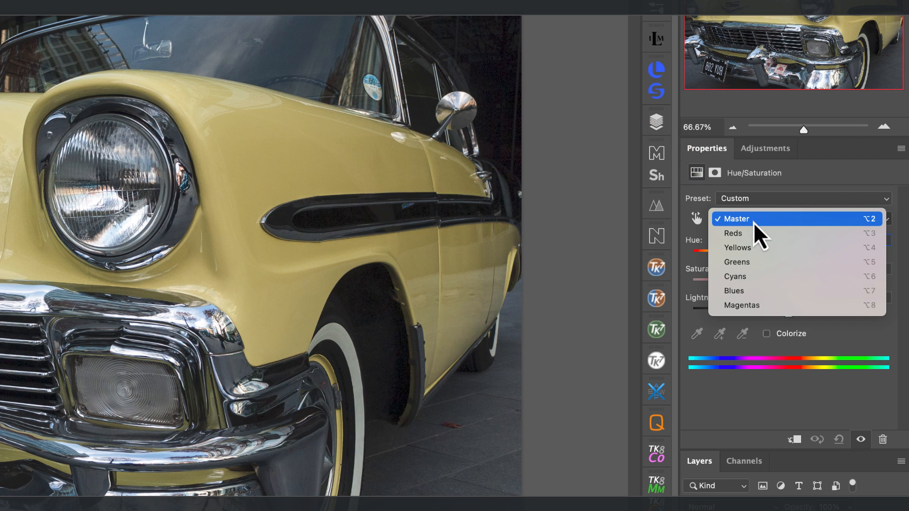
{"action": "left_click", "coordinate": [737, 248]}
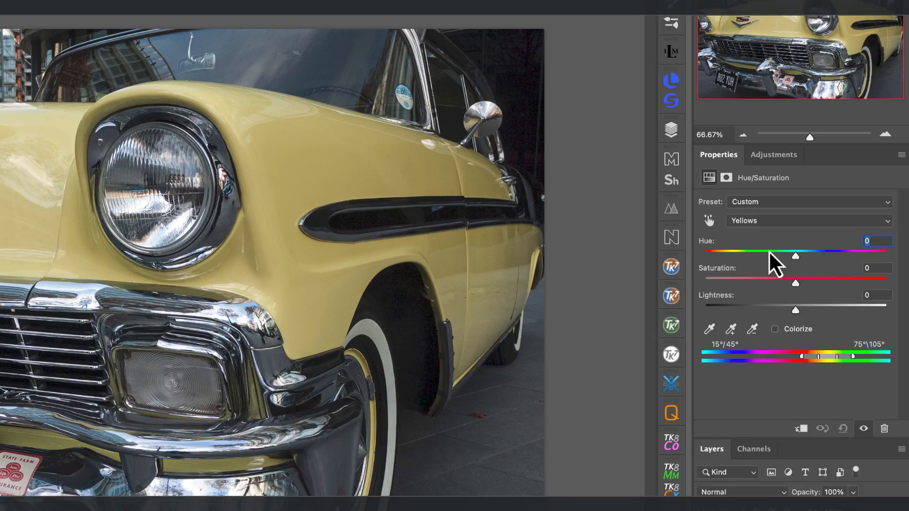
{"action": "left_click_drag", "start_coordinate": [795, 256], "coordinate": [804, 256]}
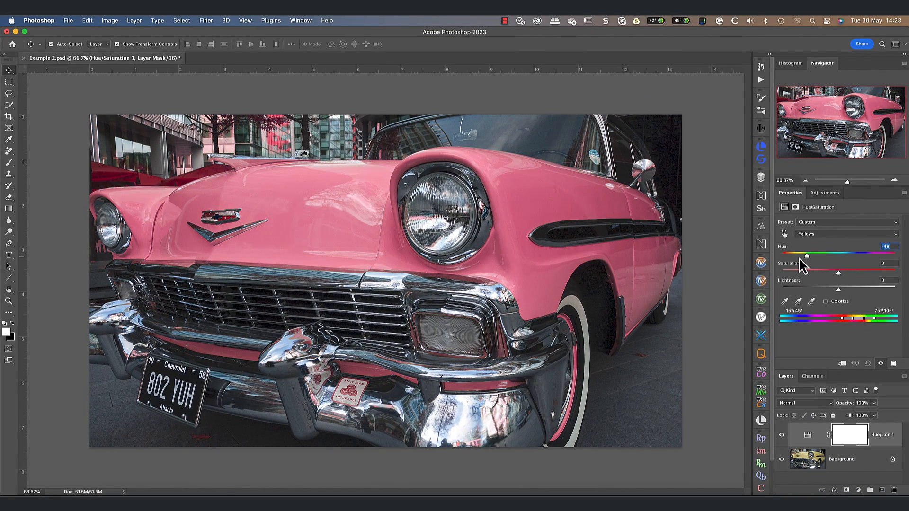
{"action": "left_click_drag", "start_coordinate": [806, 255], "coordinate": [795, 256]}
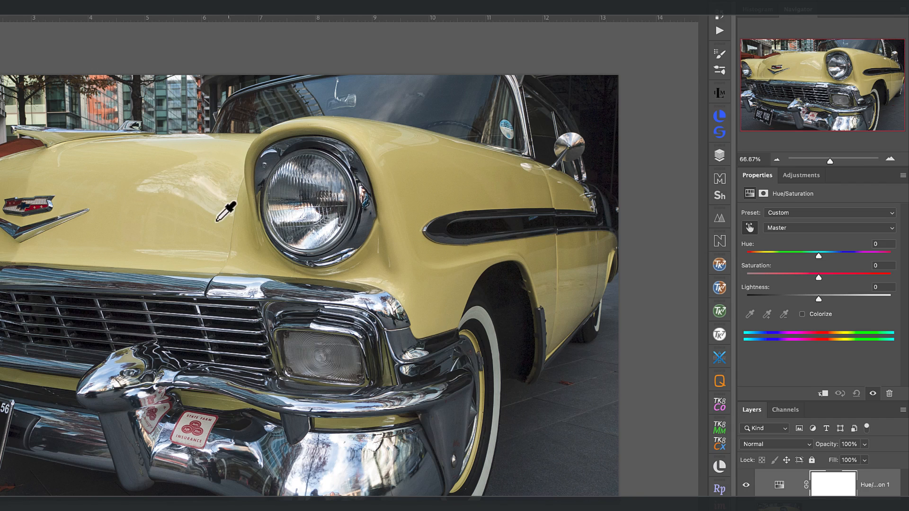
Sample the car's yellow paint with the targeted adjustment tool to target Yellows.
{"action": "left_click", "coordinate": [829, 228]}
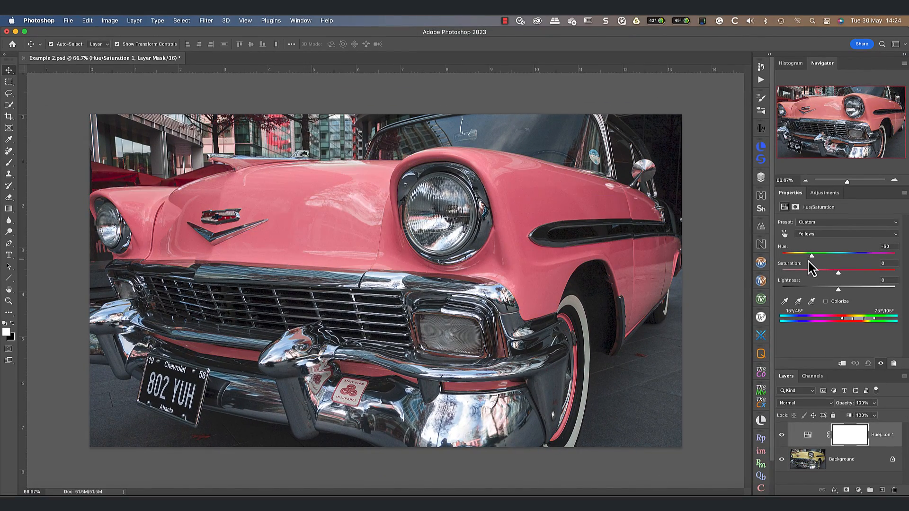
Set the Yellows Hue to -78 and raise Saturation to about +28.
{"action": "left_click_drag", "start_coordinate": [812, 255], "coordinate": [805, 255]}
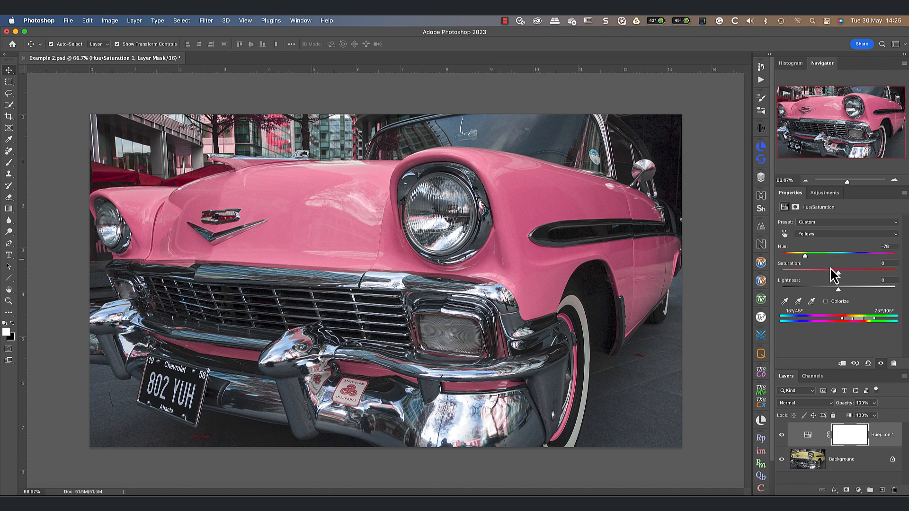
{"action": "left_click_drag", "start_coordinate": [839, 274], "coordinate": [853, 274]}
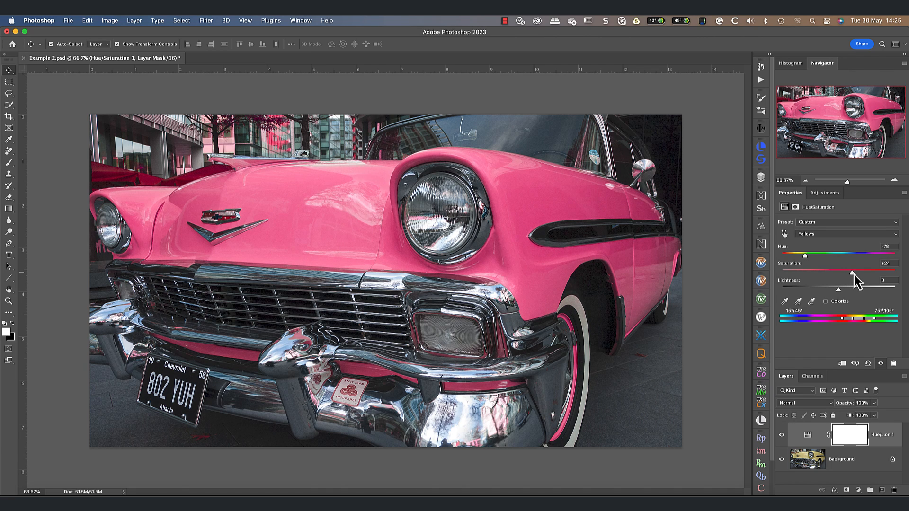
{"action": "left_click_drag", "start_coordinate": [852, 273], "coordinate": [855, 273]}
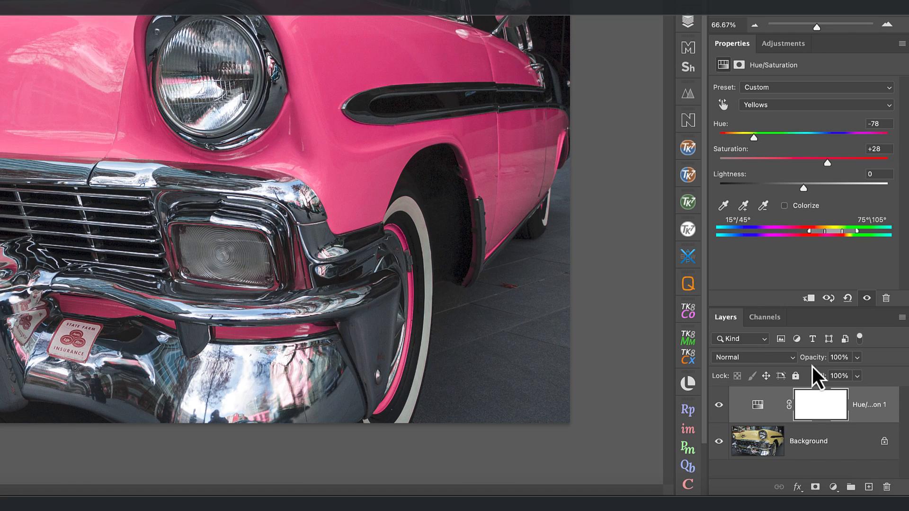
Select the adjustment layer's mask and invert it to black, hiding the pink.
{"action": "left_click", "coordinate": [821, 405]}
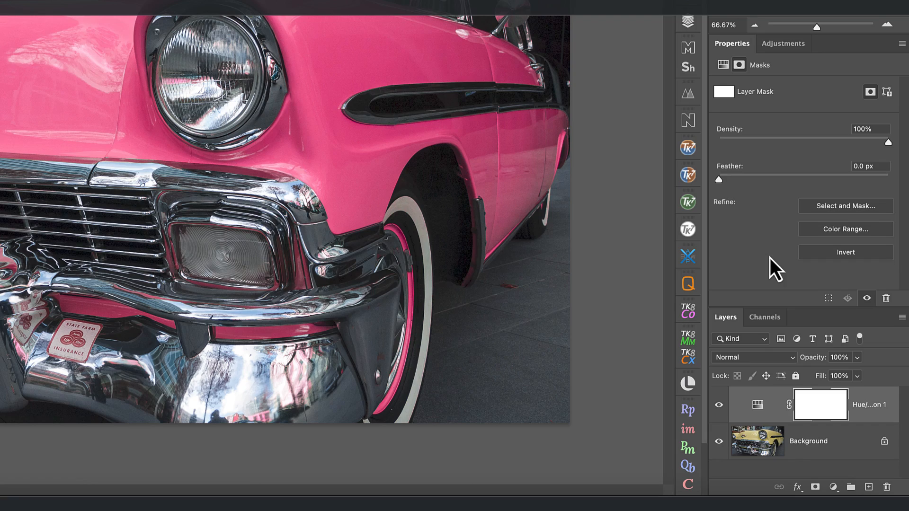
{"action": "left_click", "coordinate": [846, 252]}
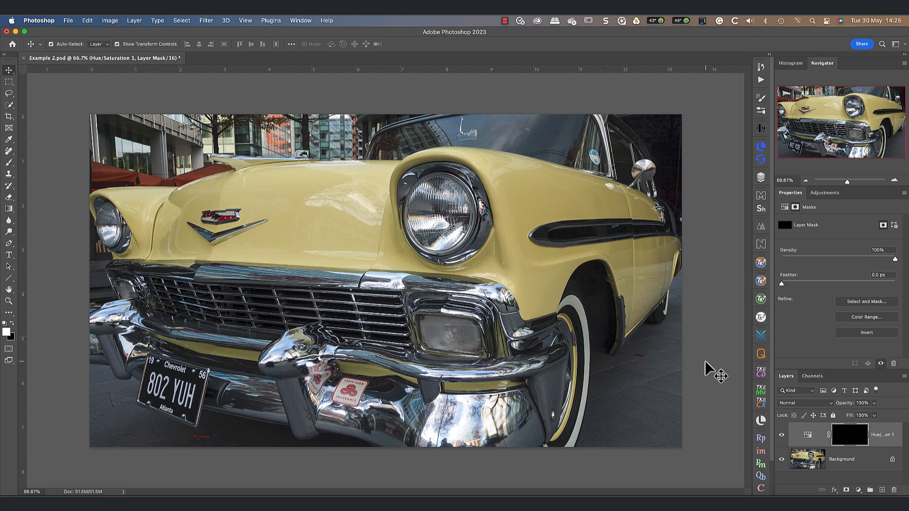
Select the Brush tool and reset colours so white is ready to paint.
{"action": "left_click", "coordinate": [9, 168]}
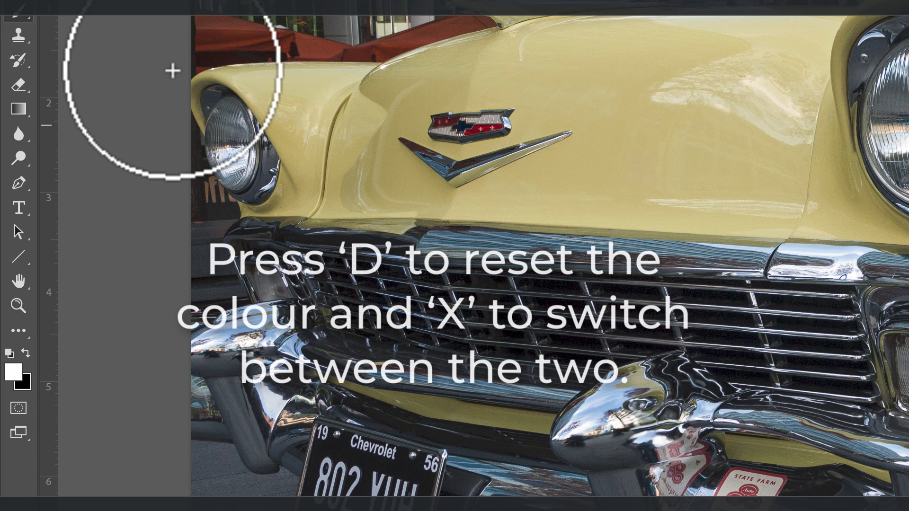
{"action": "key", "text": "d"}
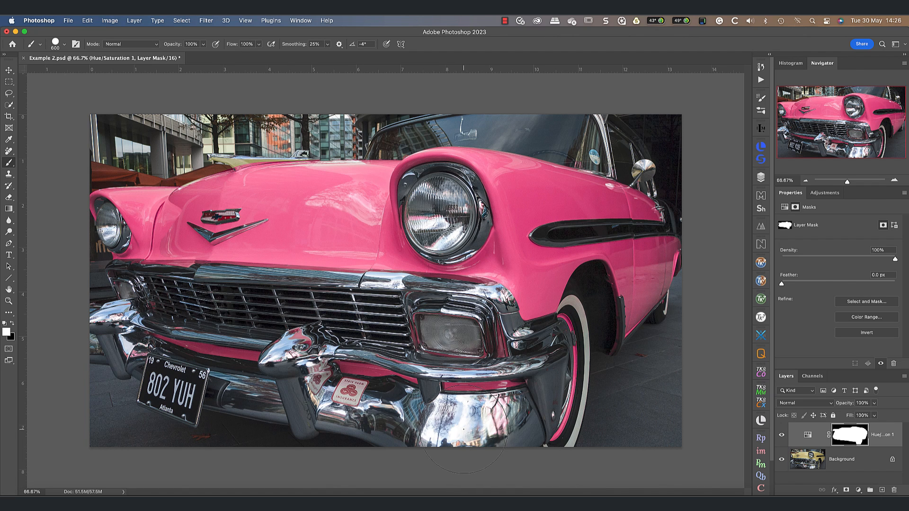
Resize the brush with ] for painting the mask along the car's edges.
{"action": "key", "text": "]"}
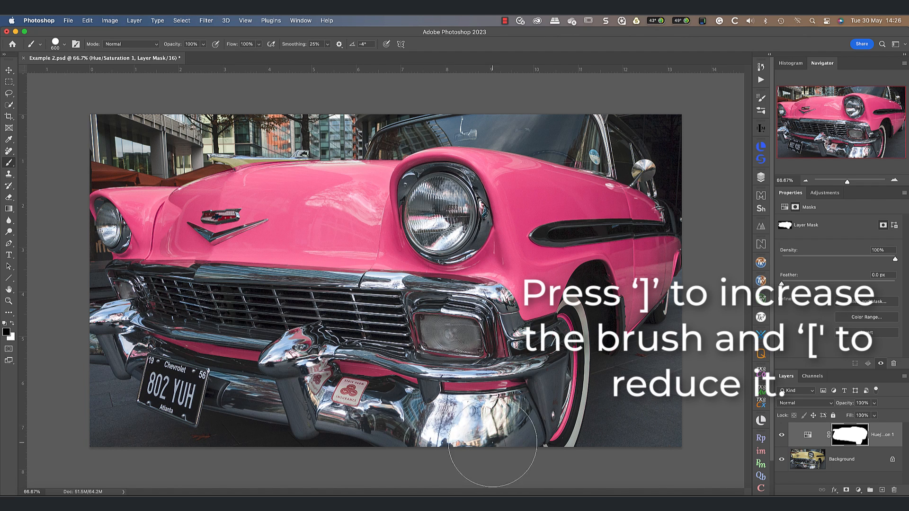
{"action": "mouse_move", "coordinate": [132, 403]}
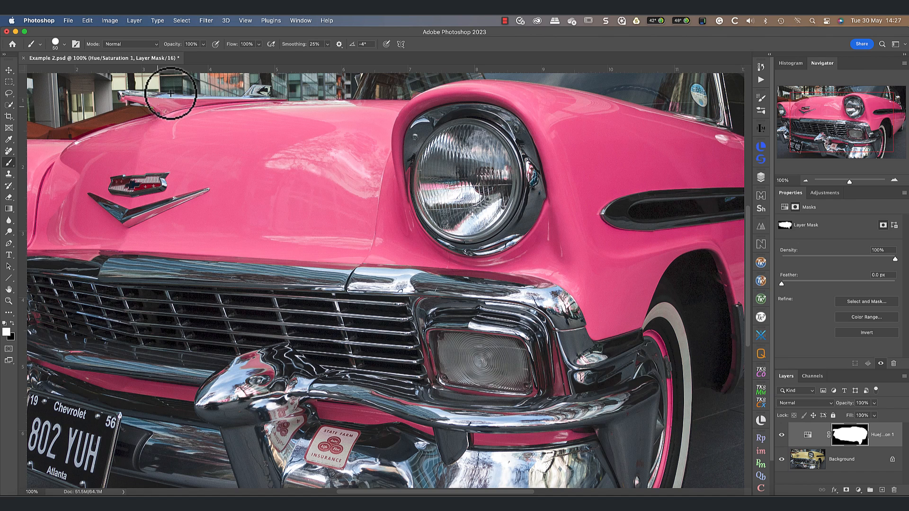
{"action": "mouse_move", "coordinate": [155, 213]}
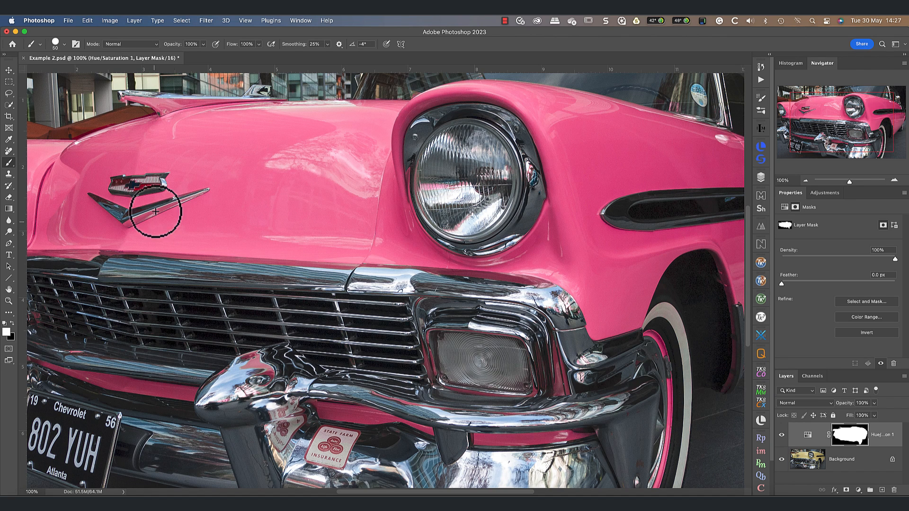